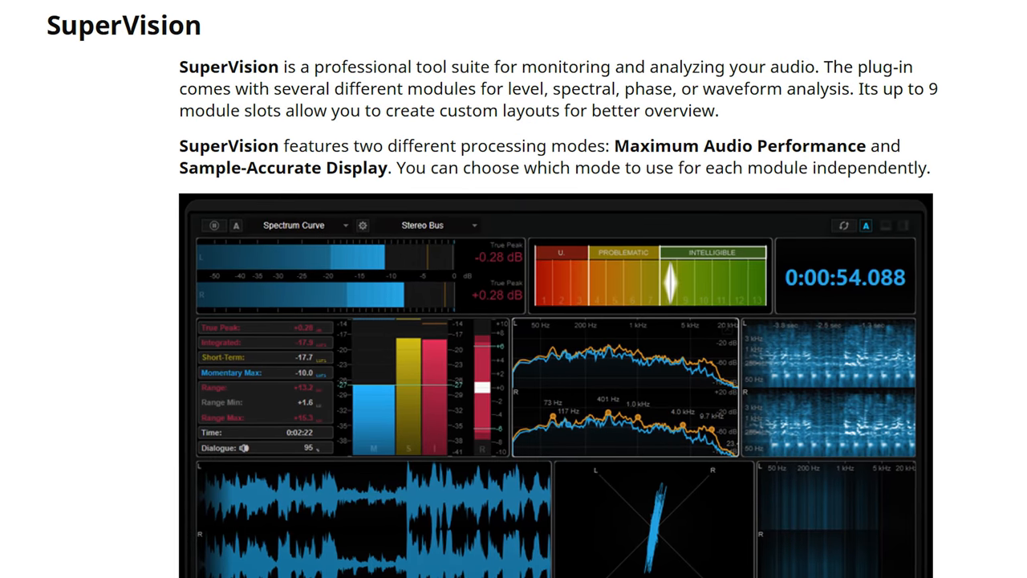
# - Try the Spectrum Bar and Correlation modules, then return the module to Level
pyautogui.scroll(-3)
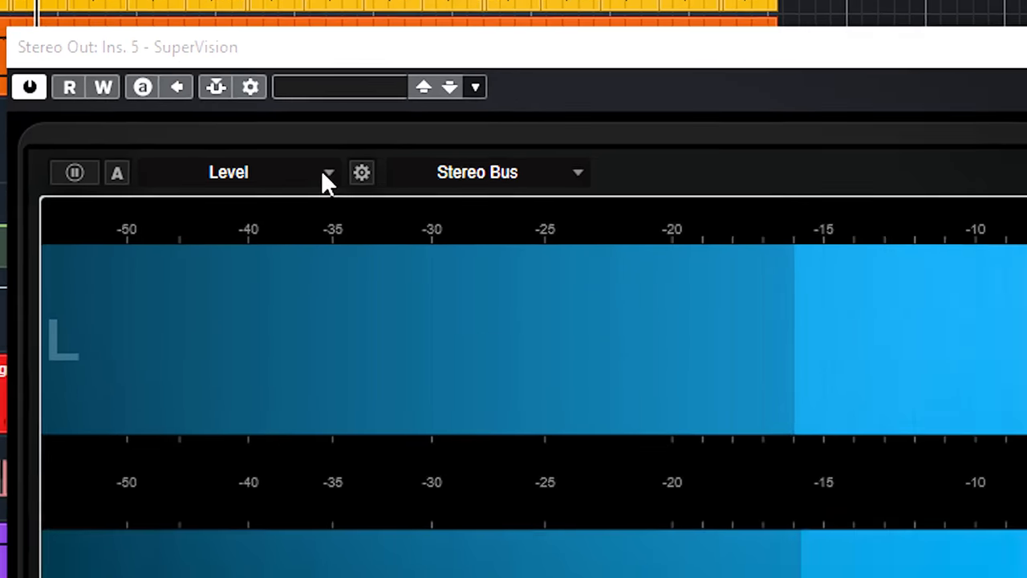
pyautogui.click(327, 171)
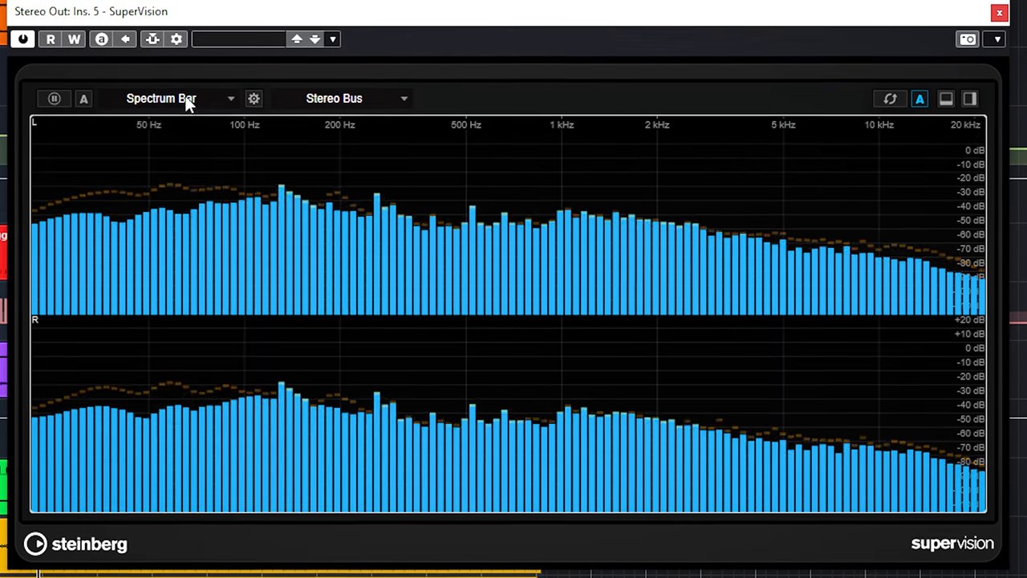
pyautogui.click(176, 98)
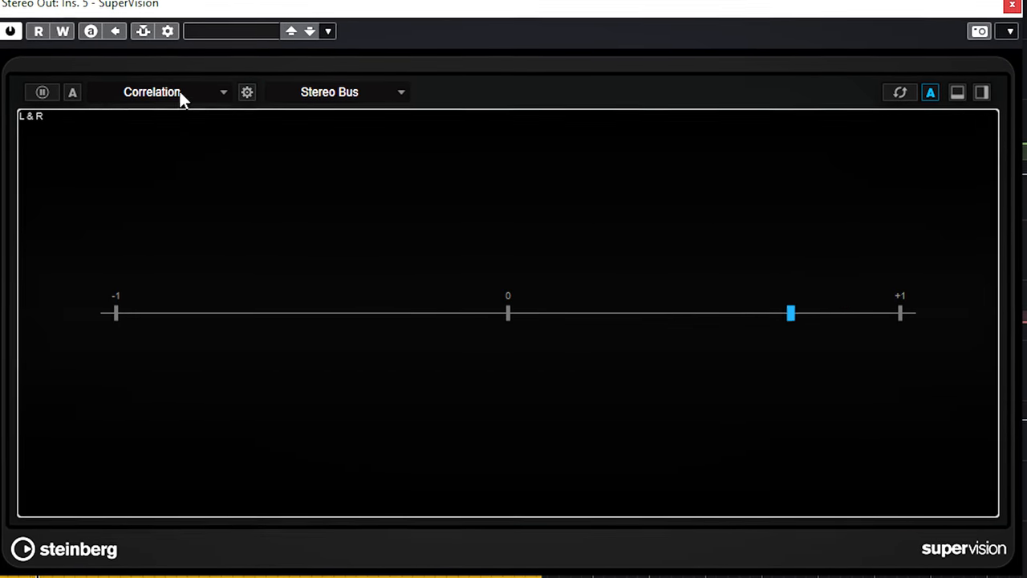
pyautogui.click(174, 92)
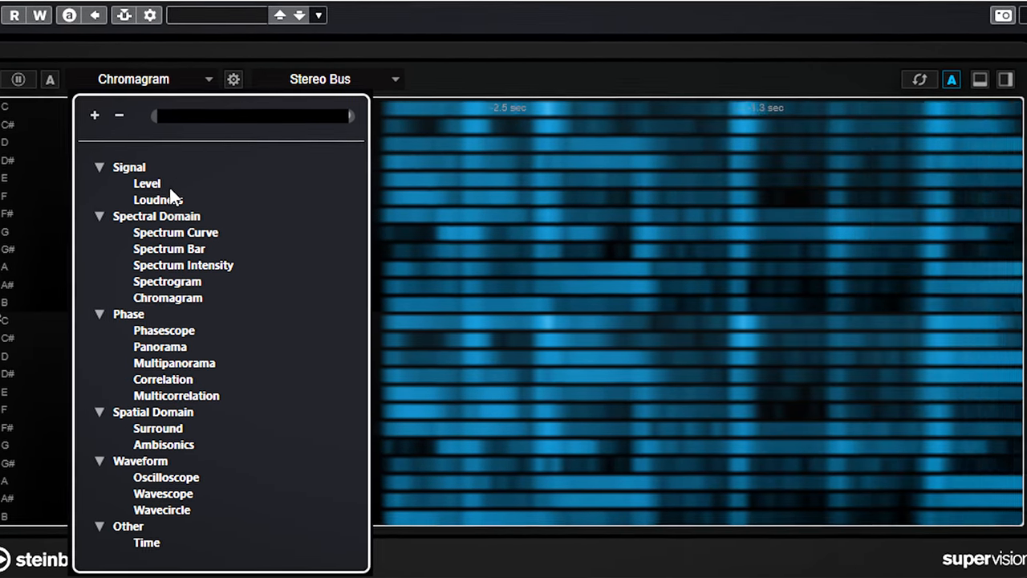
pyautogui.click(147, 183)
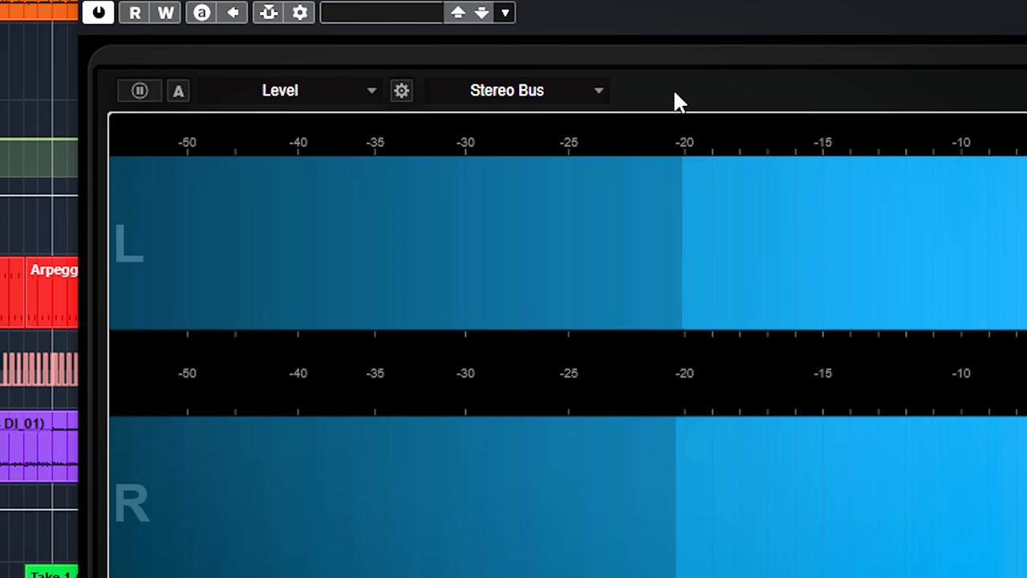
# - Show the Level meter's source list with Mixdown, Stereo Bus, M/S and single-channel options
pyautogui.click(517, 90)
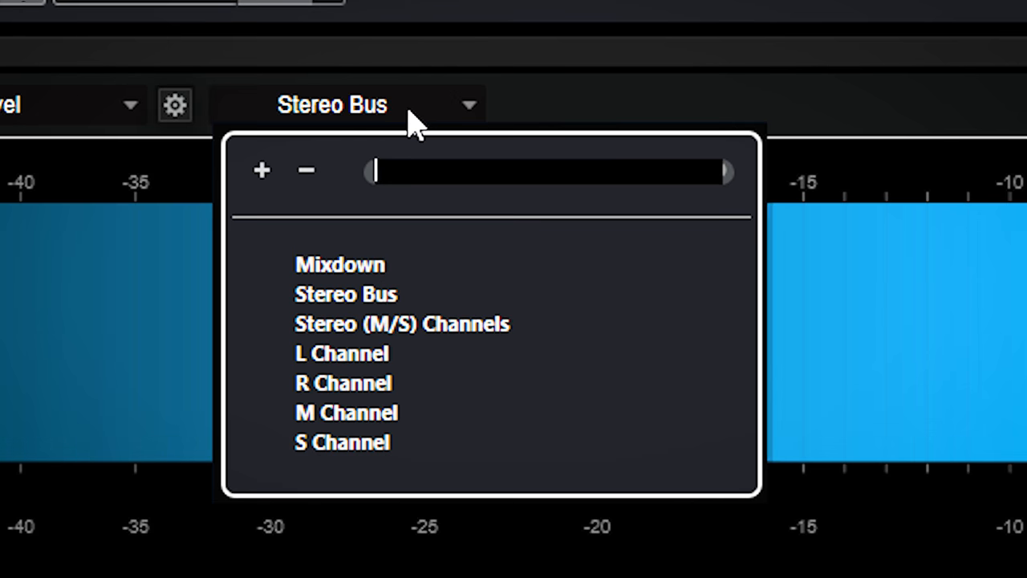
pyautogui.moveTo(324, 297)
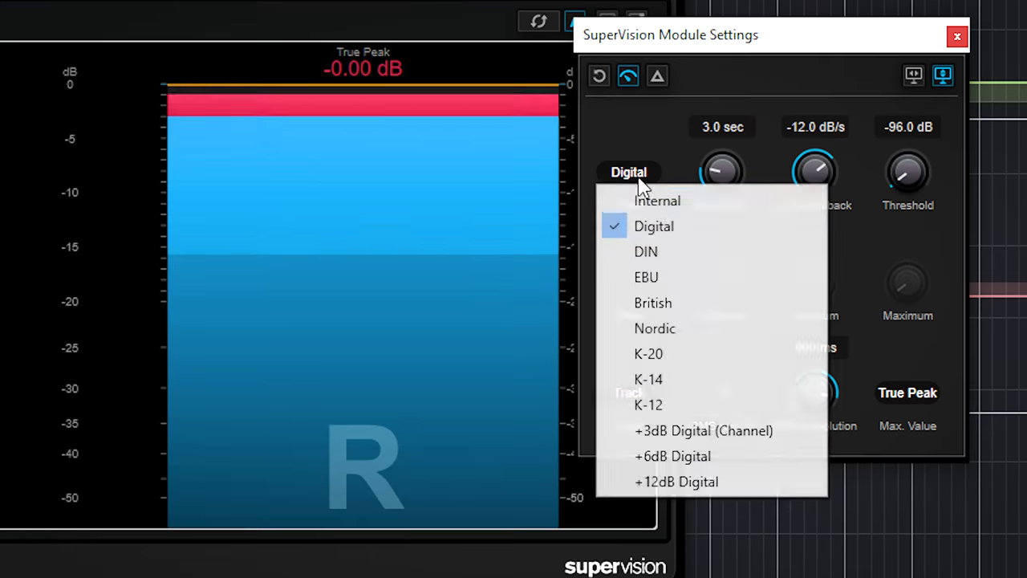
pyautogui.moveTo(648, 404)
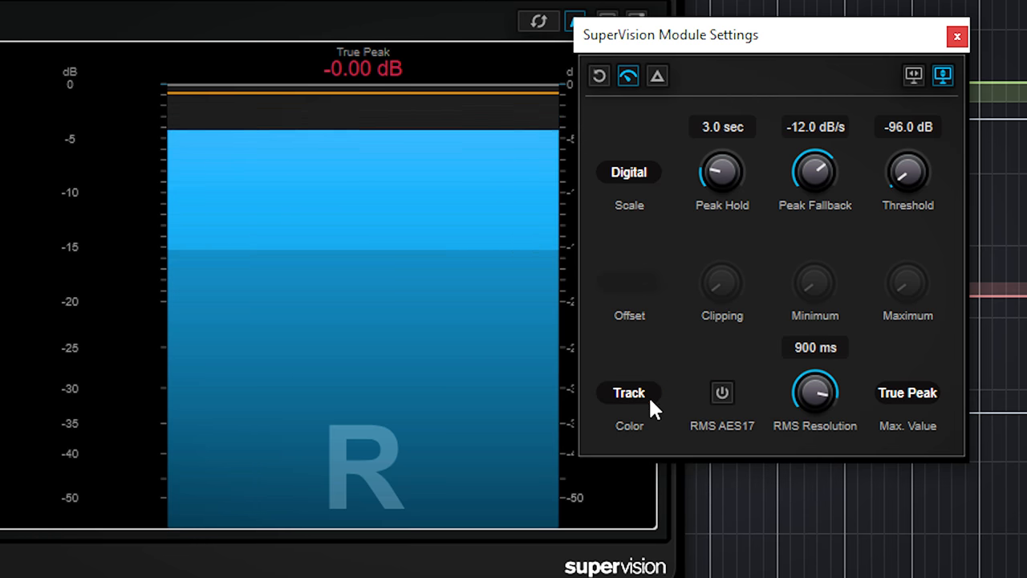
# - Change the meter bar colouring option in the Level module settings
pyautogui.click(629, 391)
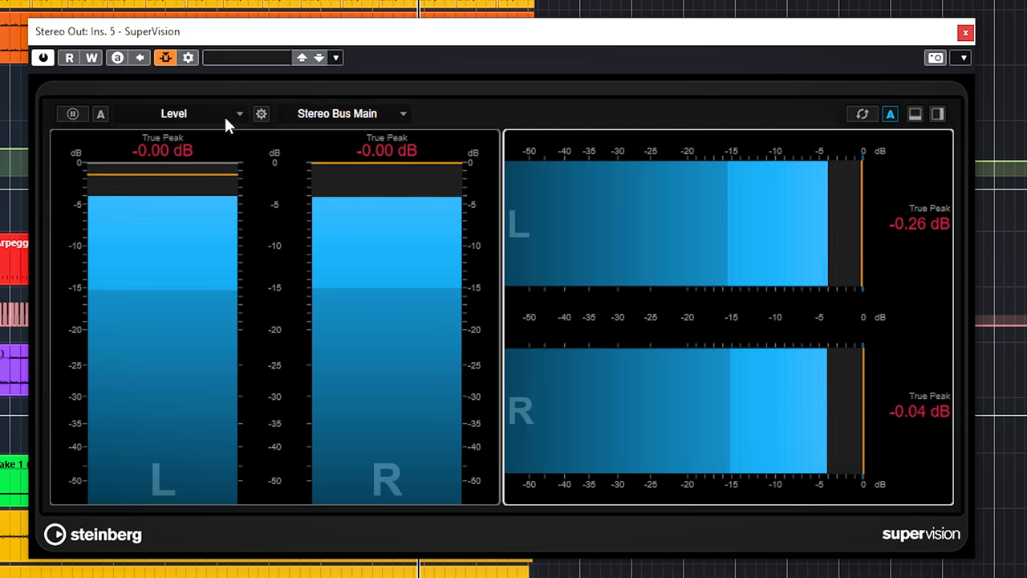
# - Arrange the two Level modules stacked top and bottom via the split-layout buttons
pyautogui.click(192, 112)
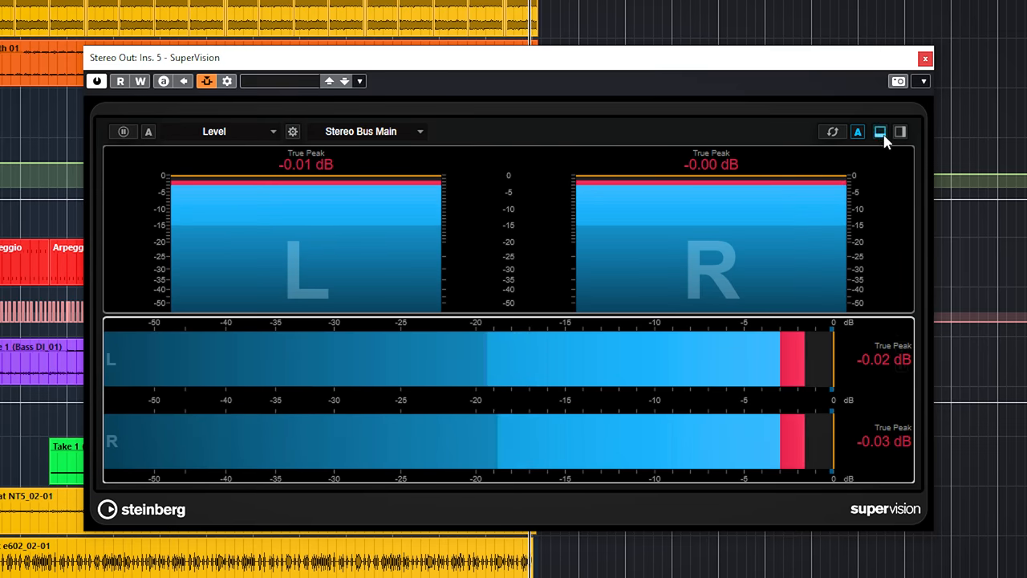
pyautogui.click(900, 132)
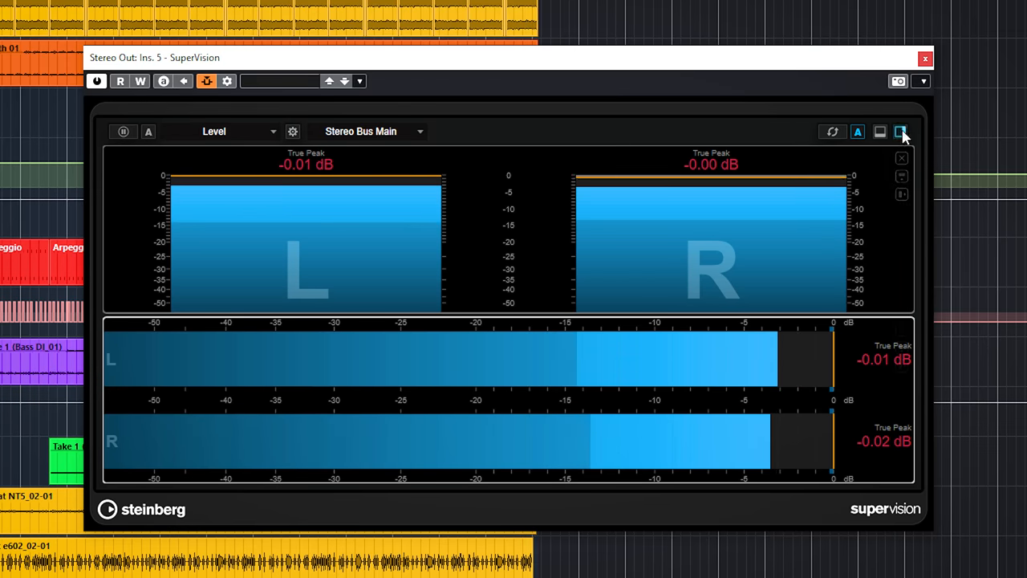
pyautogui.click(901, 132)
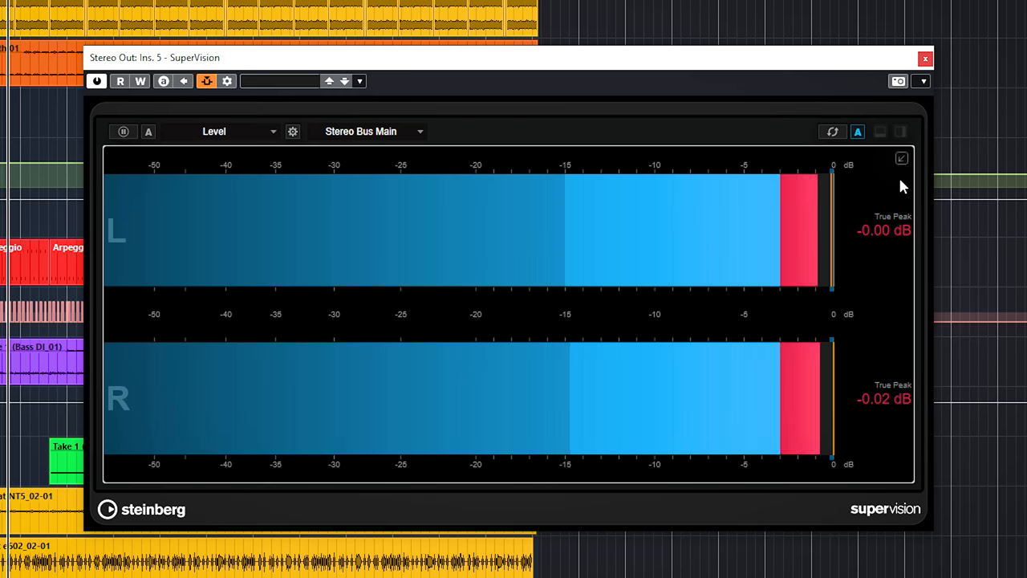
# - Close the extra module slot, leaving one horizontal Level meter filling the window
pyautogui.click(879, 131)
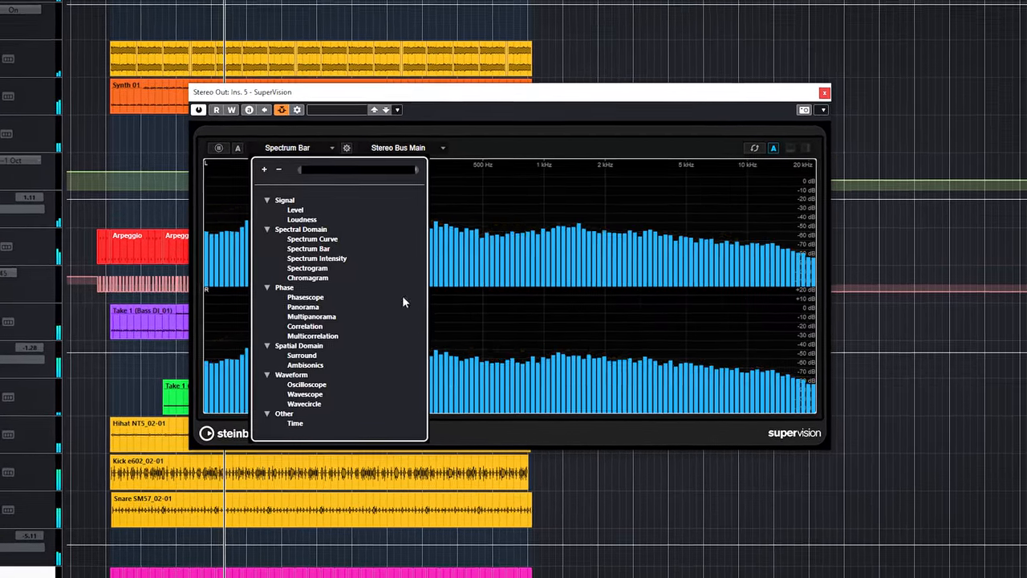
# - Choose Wavescope so the stereo bus waveform fills the plug-in window
pyautogui.click(304, 395)
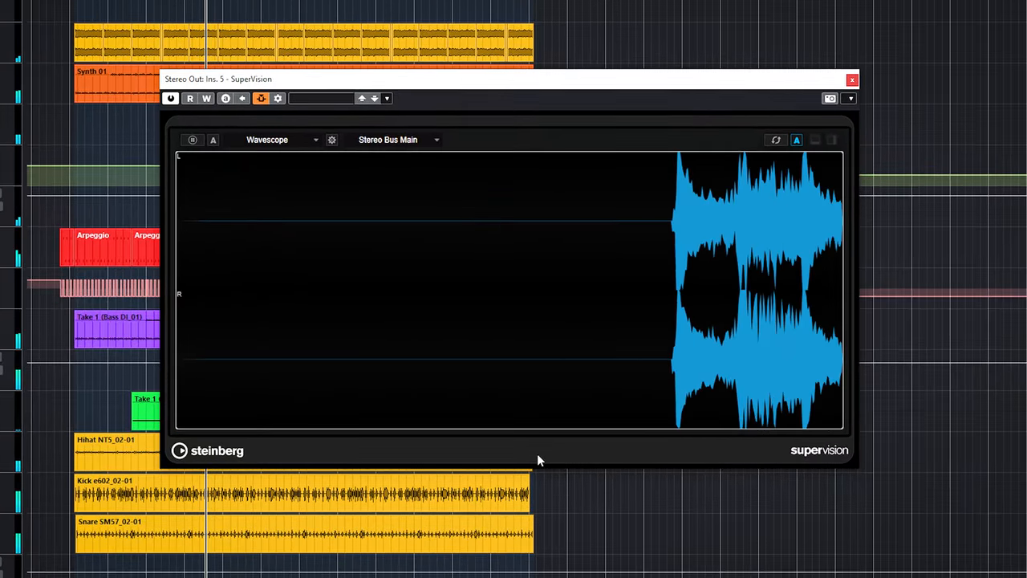